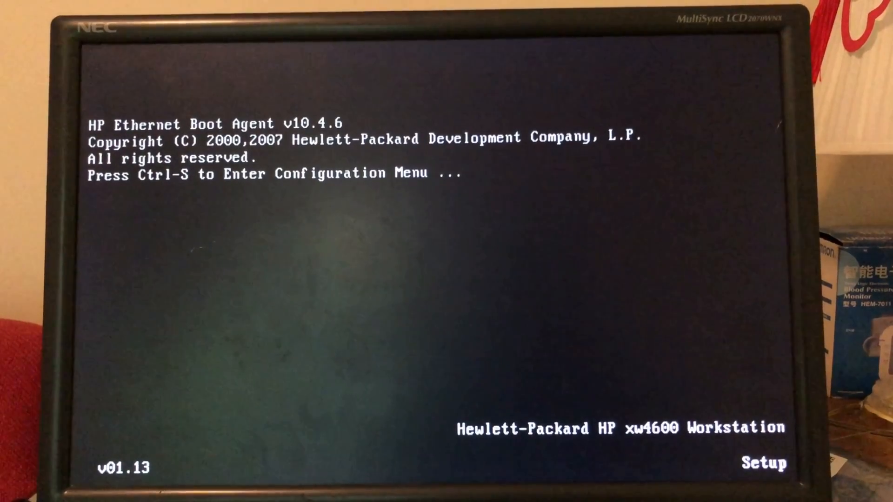
Step: Enter the HP Setup Utility during boot so its File options appear
key("ctrl+s")
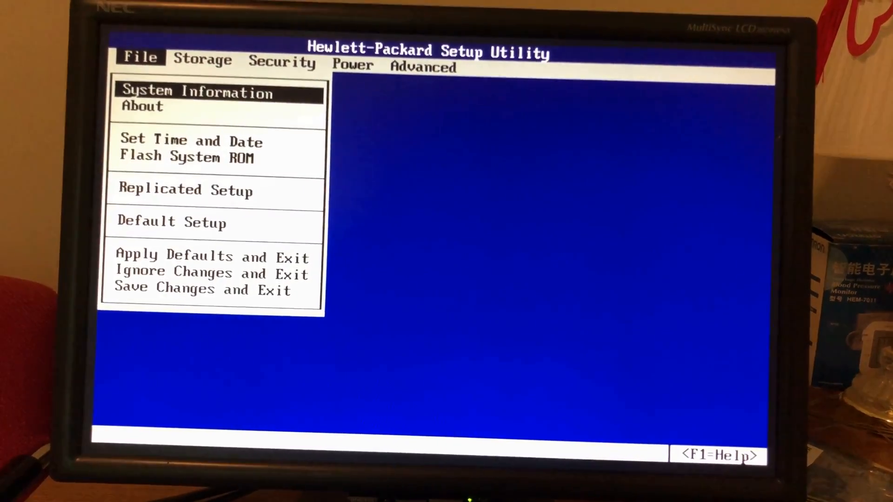
left_click(197, 92)
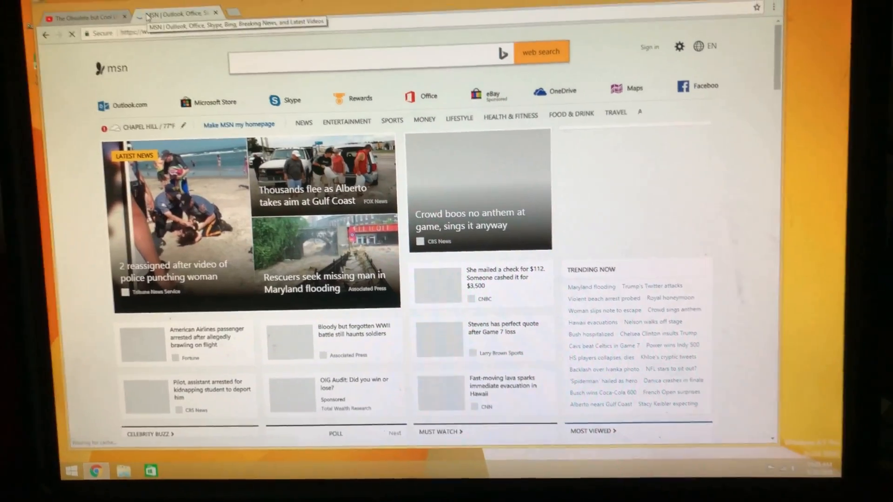
Step: Scroll the MSN homepage from top news down through Food & Drink to Travel
scroll("down", 3)
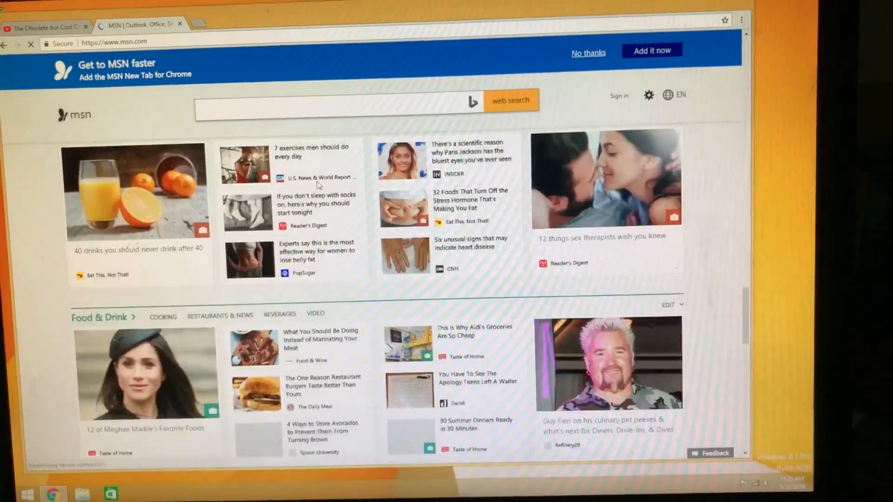
scroll("down", 3)
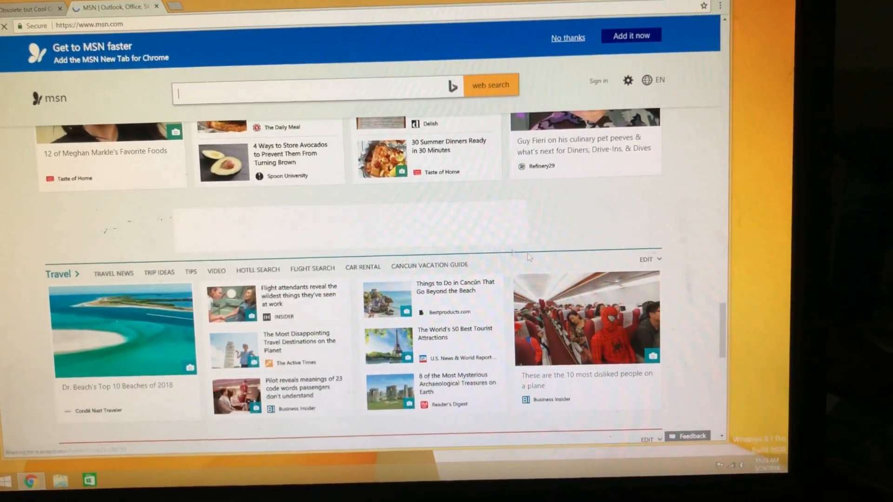
scroll("down", 3)
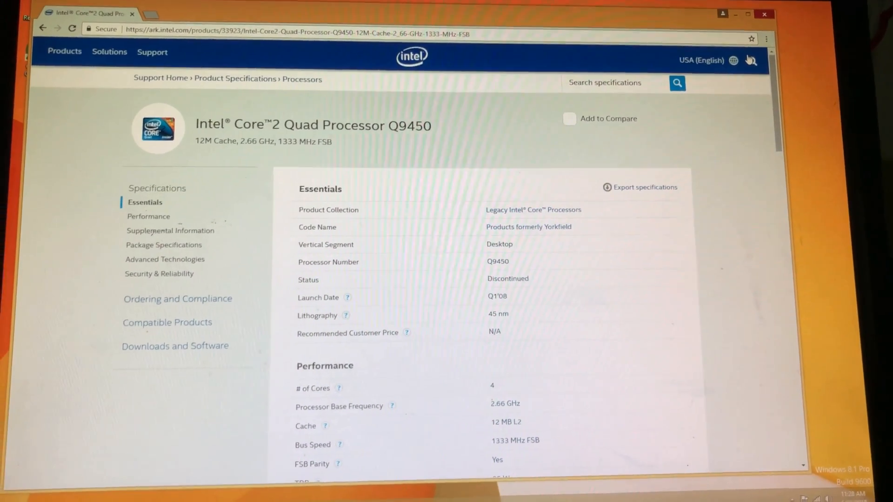
Step: Go full-screen and highlight the Q9450's 45 nm lithography, 12 MB L2 cache and 1333 MHz bus speed
key("f11")
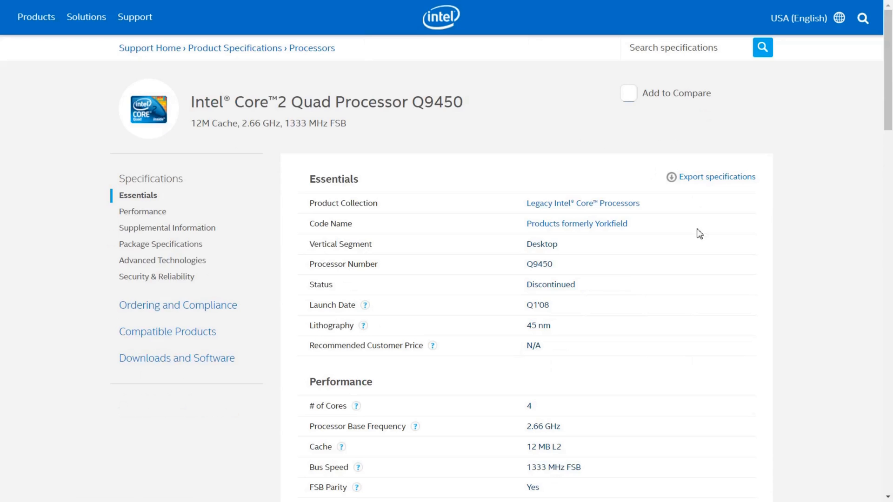
scroll("down", 3)
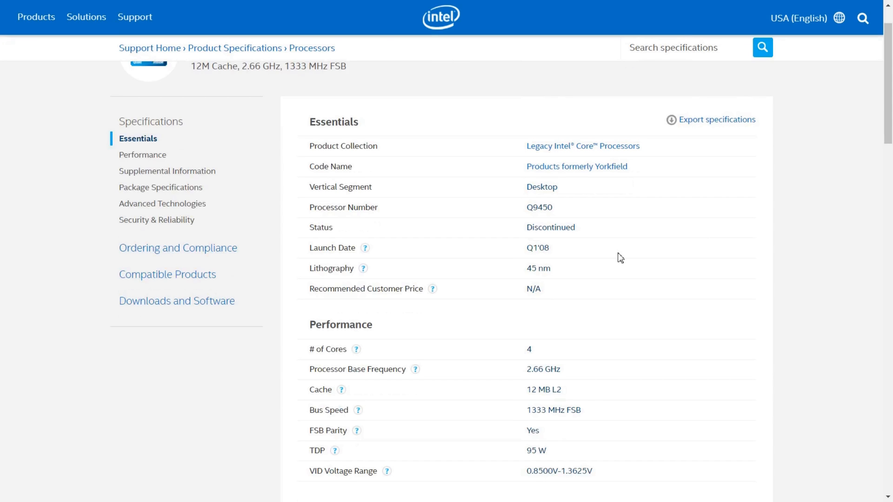
double_click(537, 268)
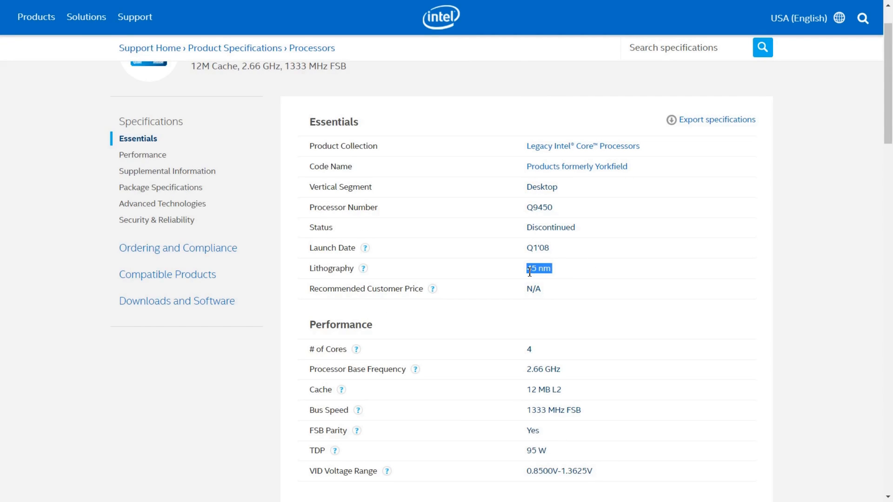
scroll("down", 3)
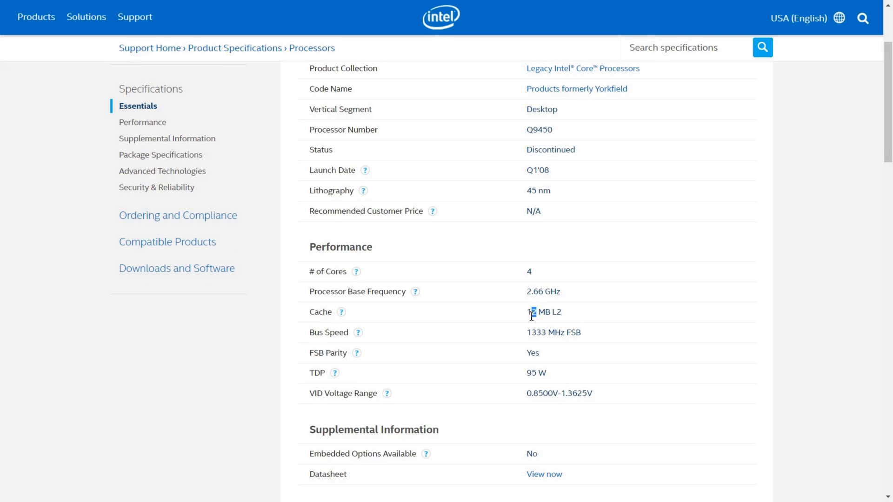
double_click(536, 332)
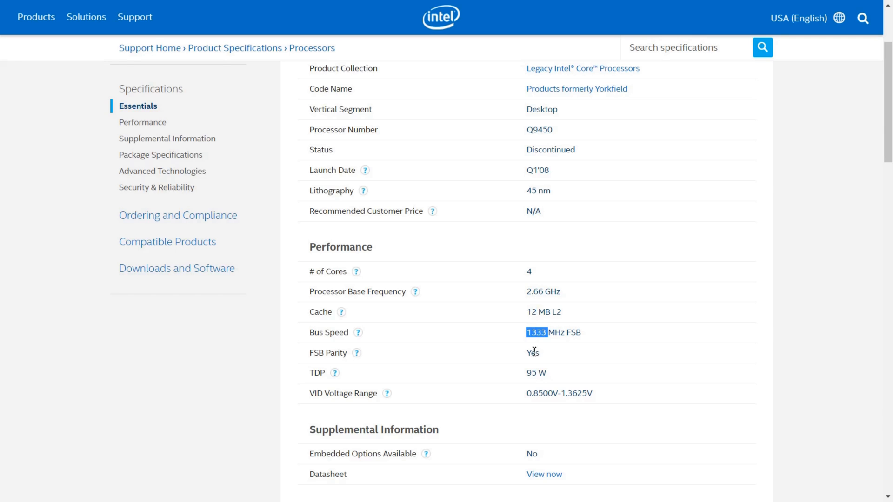
double_click(536, 373)
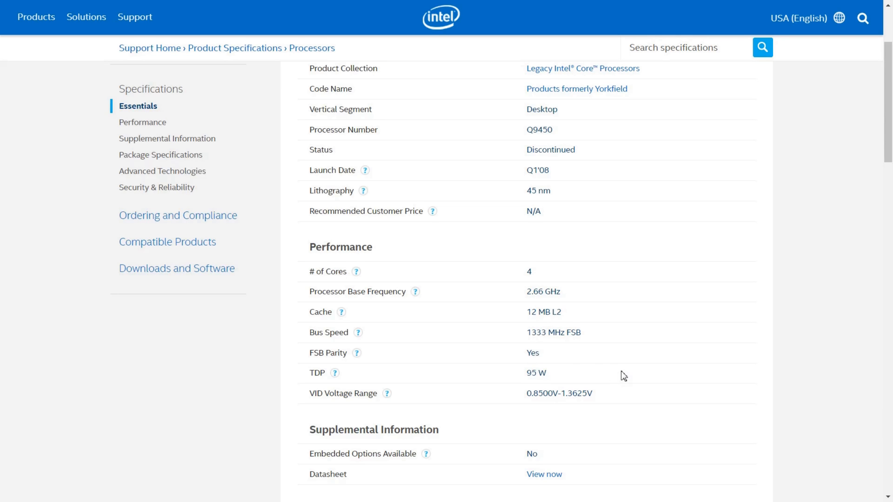
scroll("down", 3)
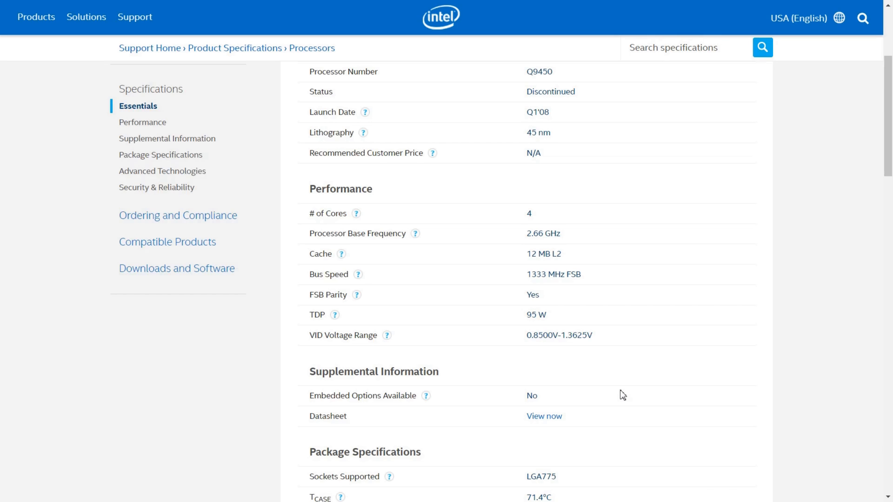
mouse_move(539, 314)
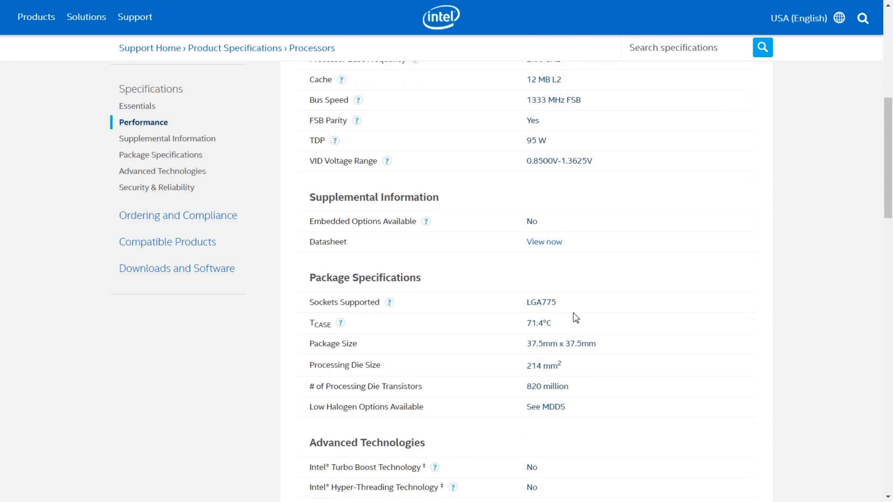
Step: Review Package Specifications and Advanced Technologies, highlighting values, down to Security & Reliability
double_click(540, 301)
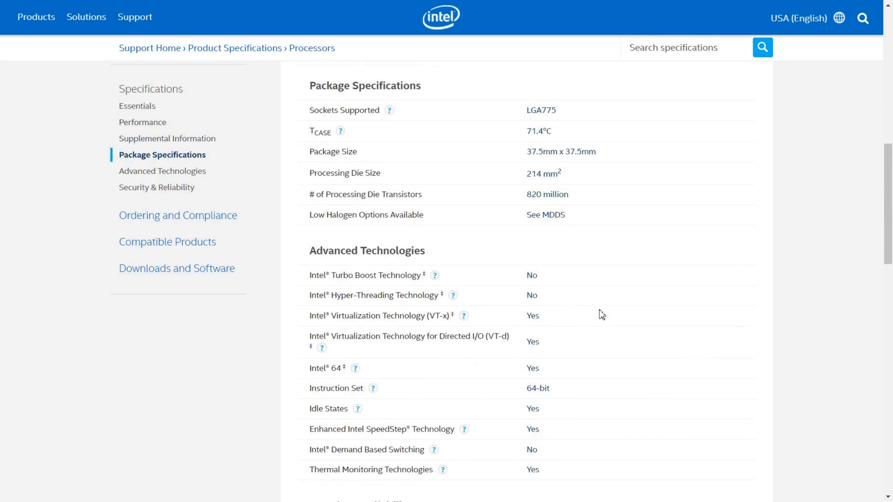
scroll("down", 3)
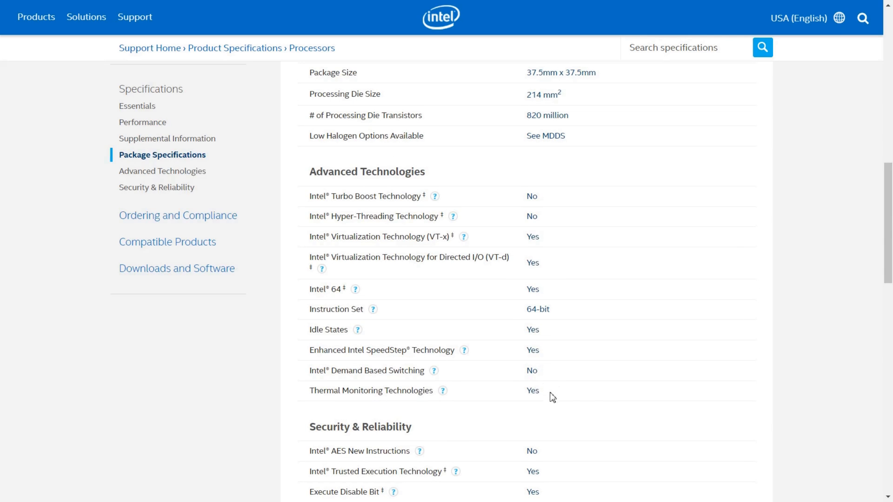
double_click(529, 309)
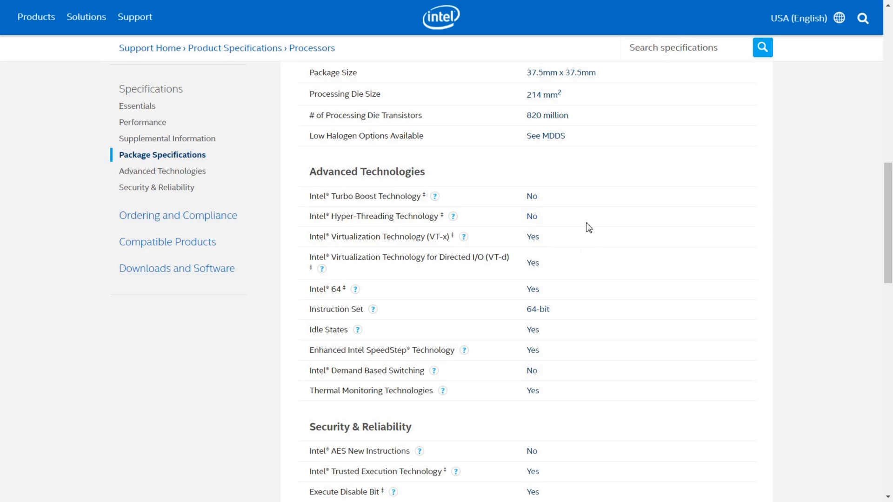
scroll("down", 3)
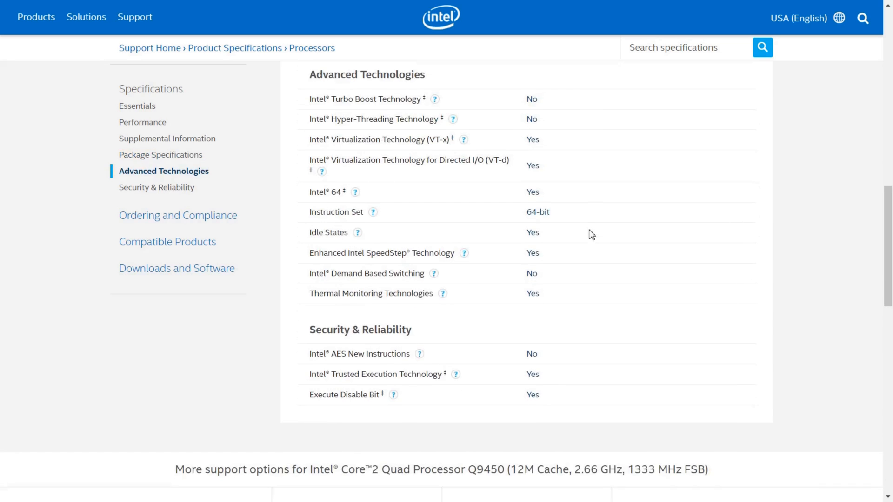
mouse_move(514, 352)
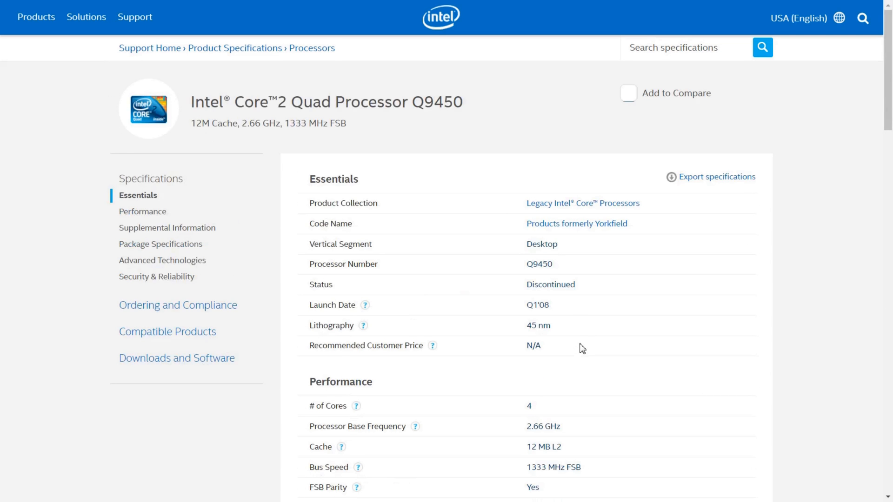
mouse_move(587, 348)
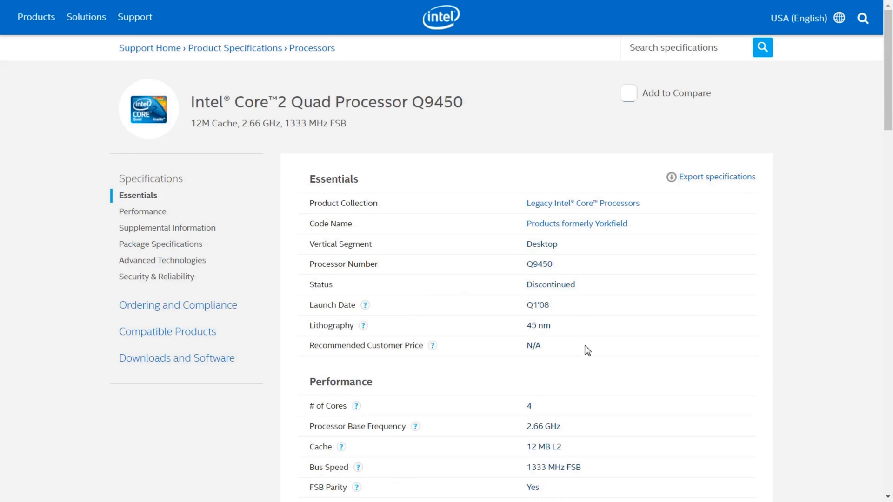
mouse_move(592, 354)
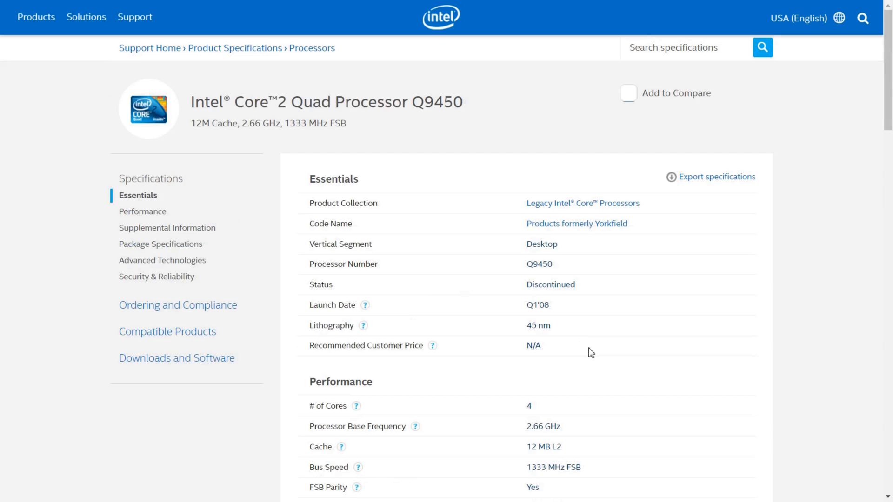
mouse_move(595, 355)
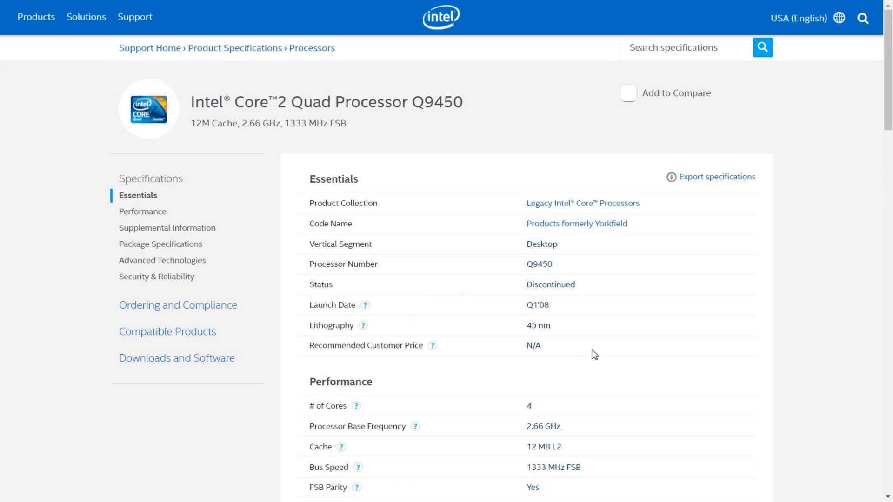